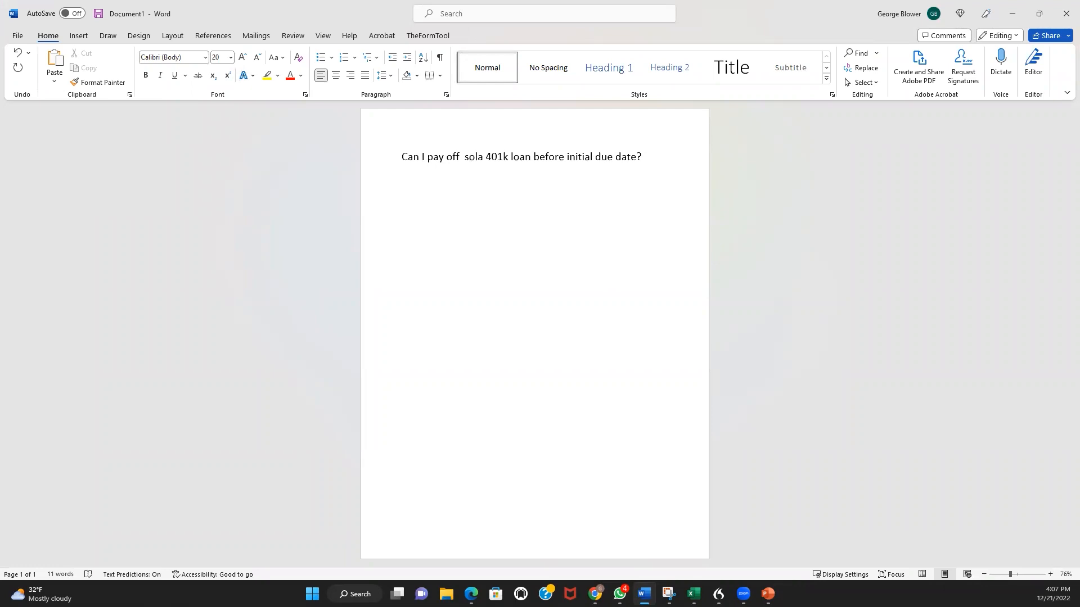
left_click(467, 156)
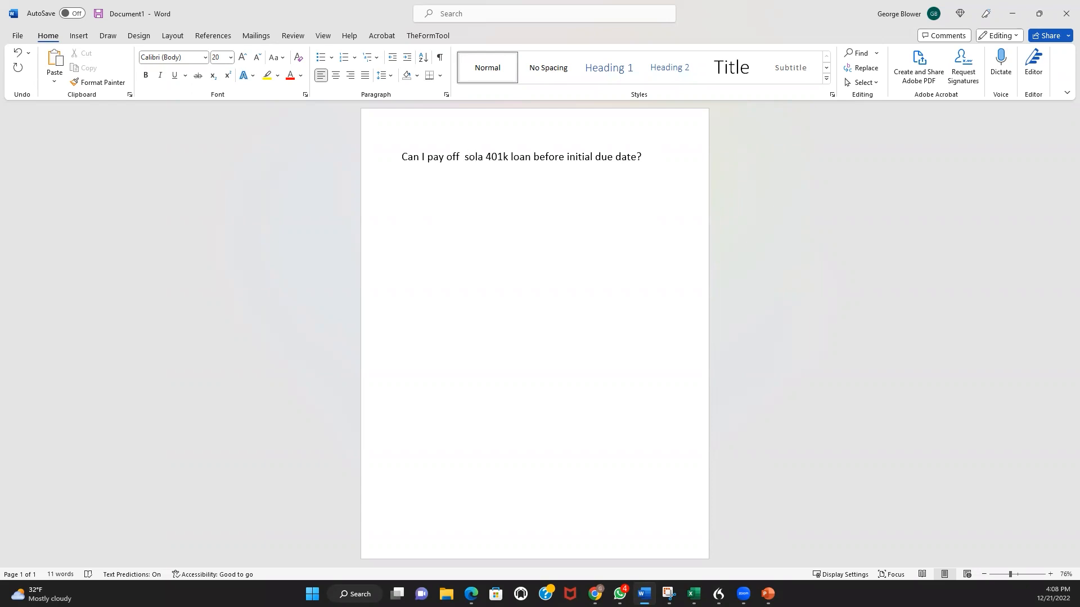
left_click(467, 156)
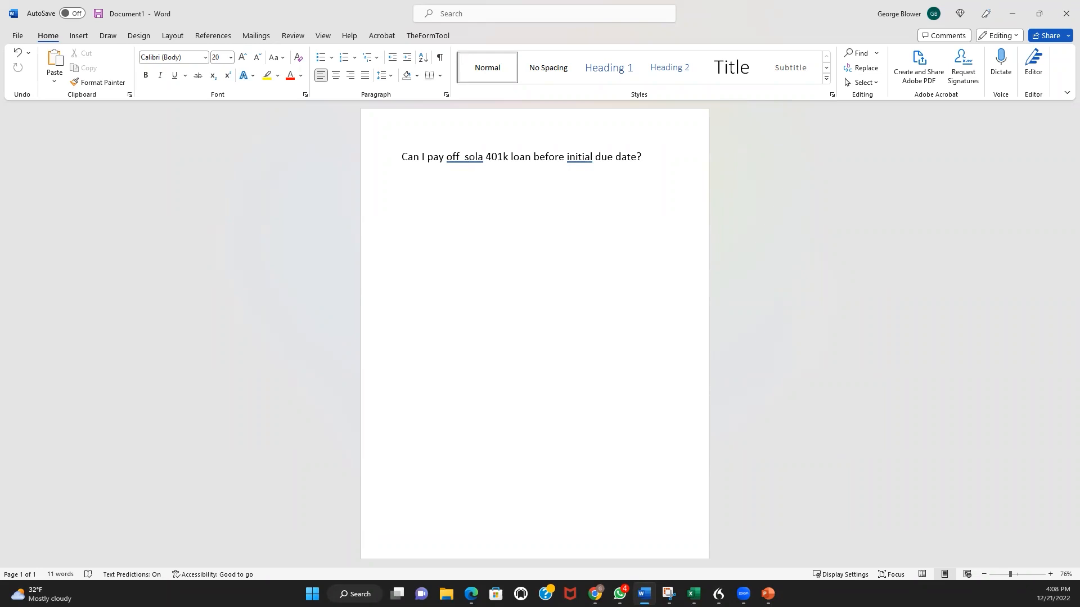
left_click(469, 157)
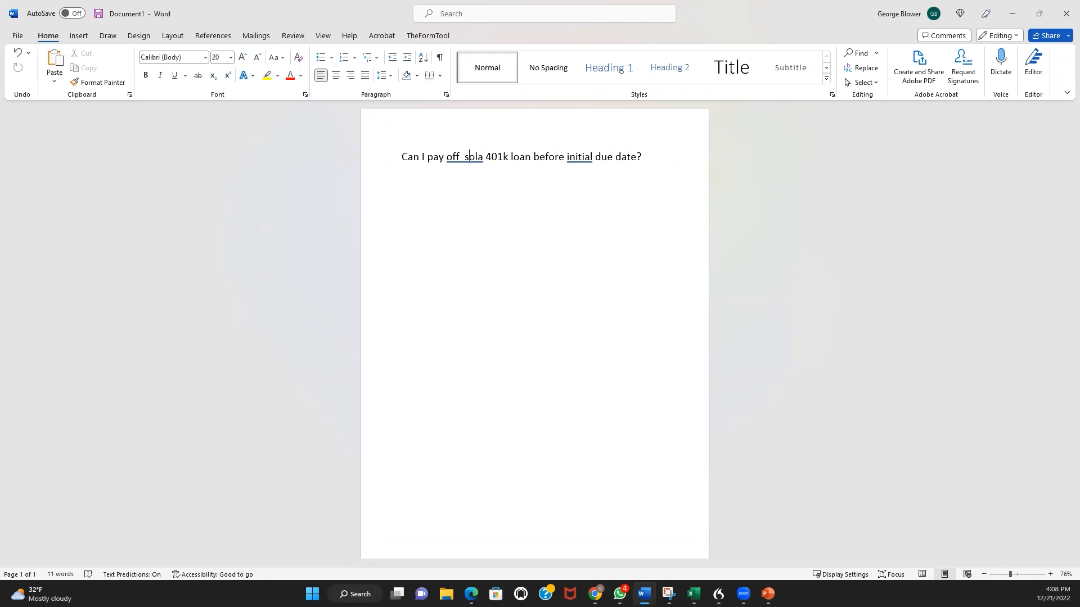